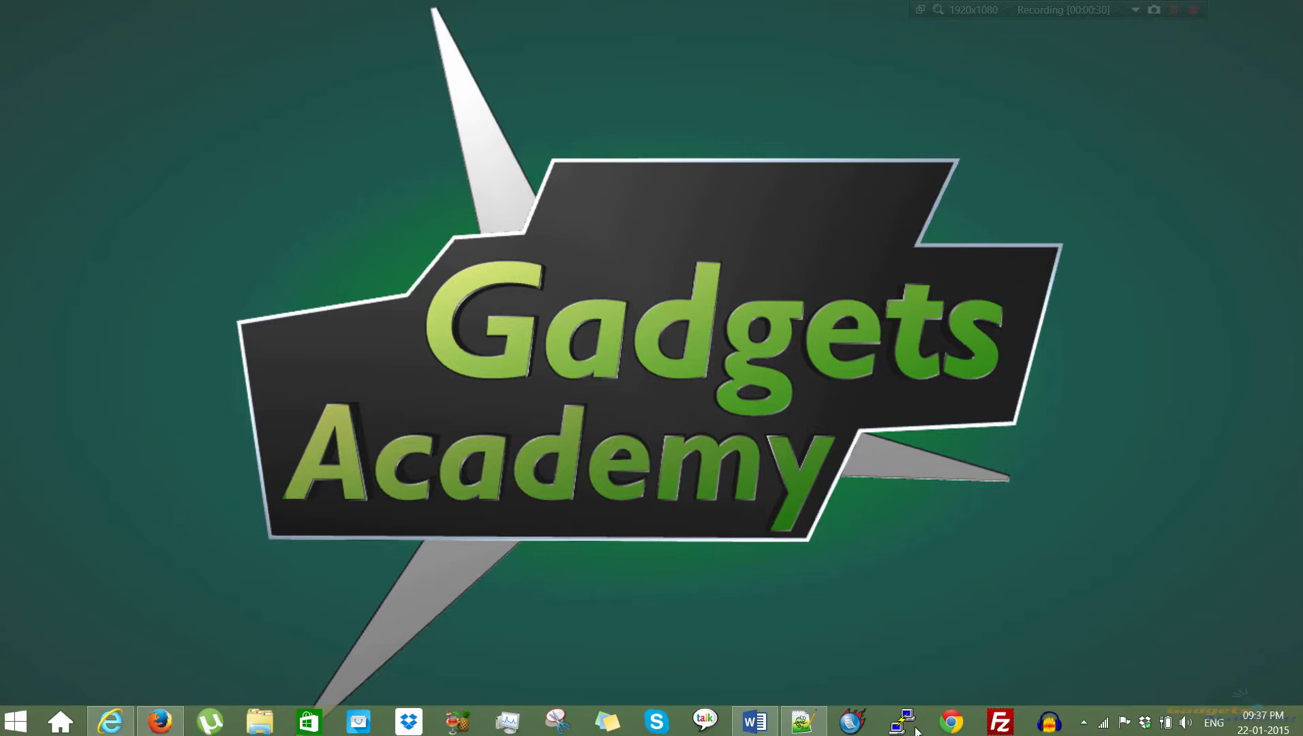
Launch a new Chrome incognito window from the taskbar for web.whatsapp.com.
{"action": "right_click", "coordinate": [950, 720]}
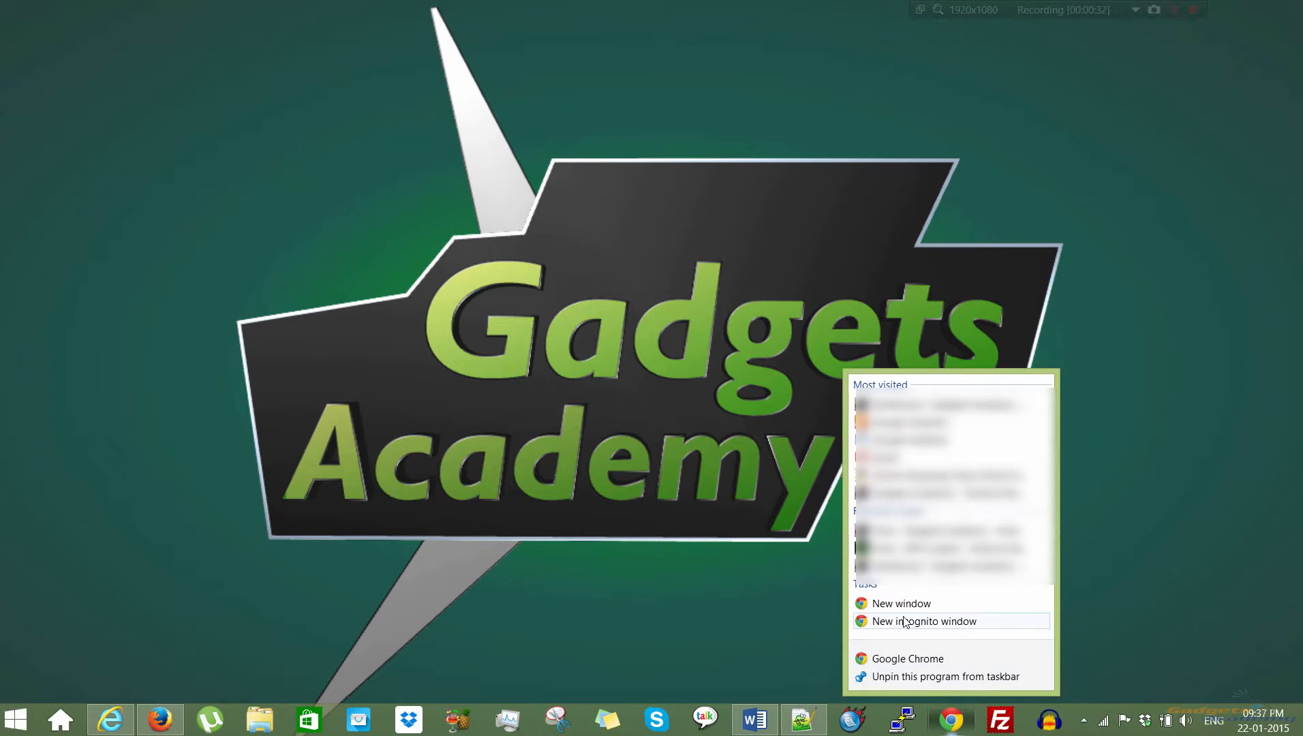
{"action": "left_click", "coordinate": [923, 621]}
{"action": "type", "text": "web.wha"}
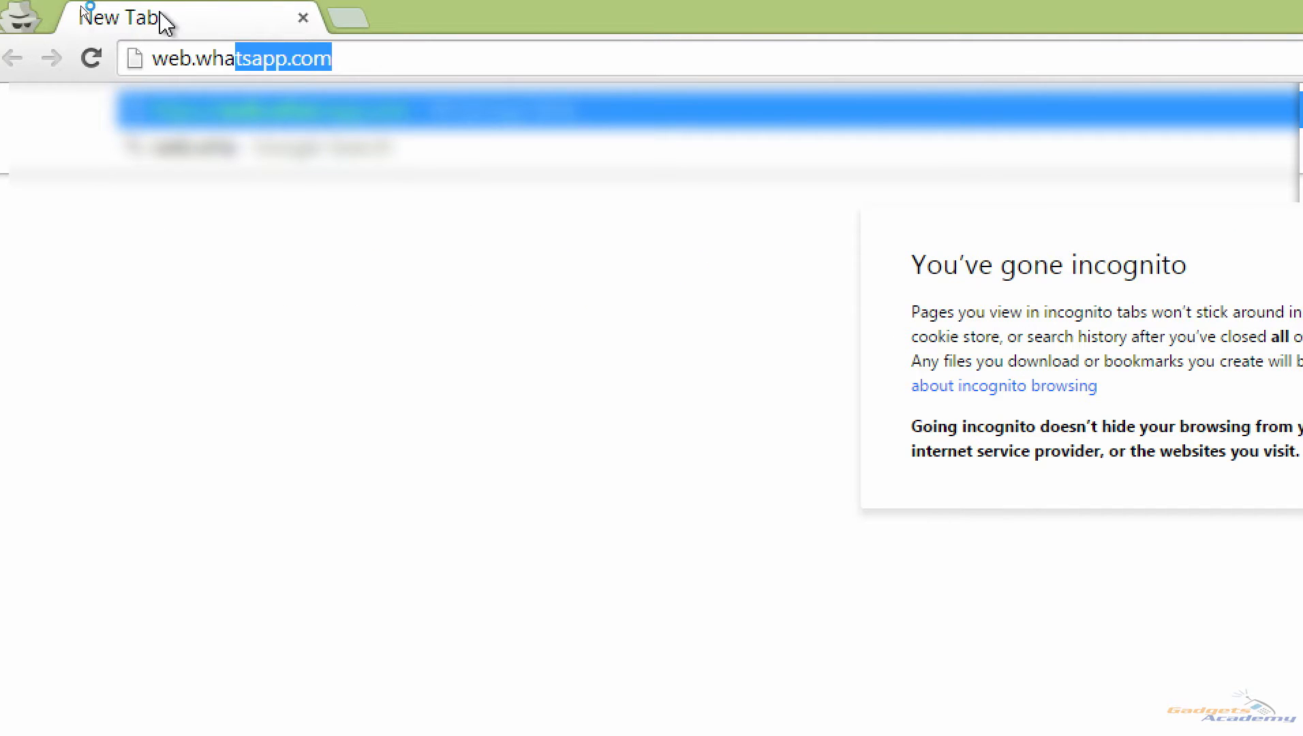
Load web.whatsapp.com so its QR-code login page shows, minimizing and restoring Chrome meanwhile.
{"action": "key", "text": "Return"}
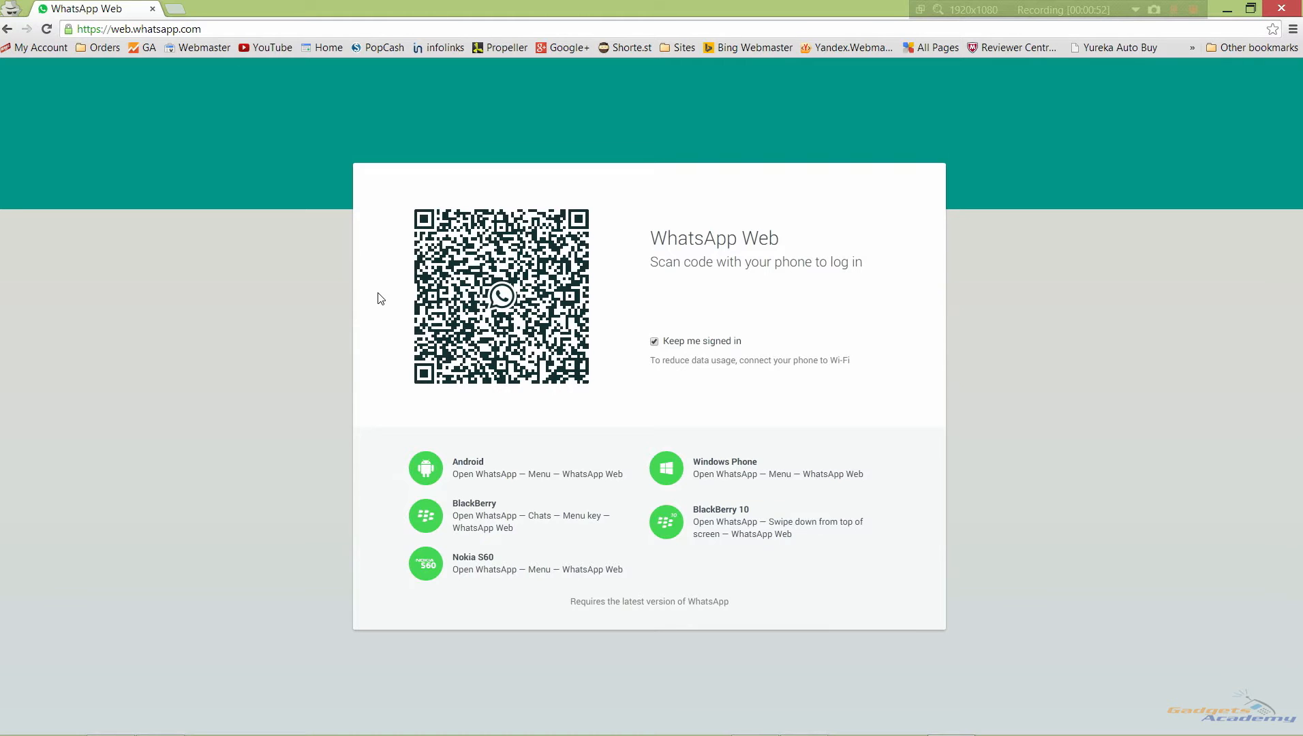
{"action": "left_click", "coordinate": [133, 29]}
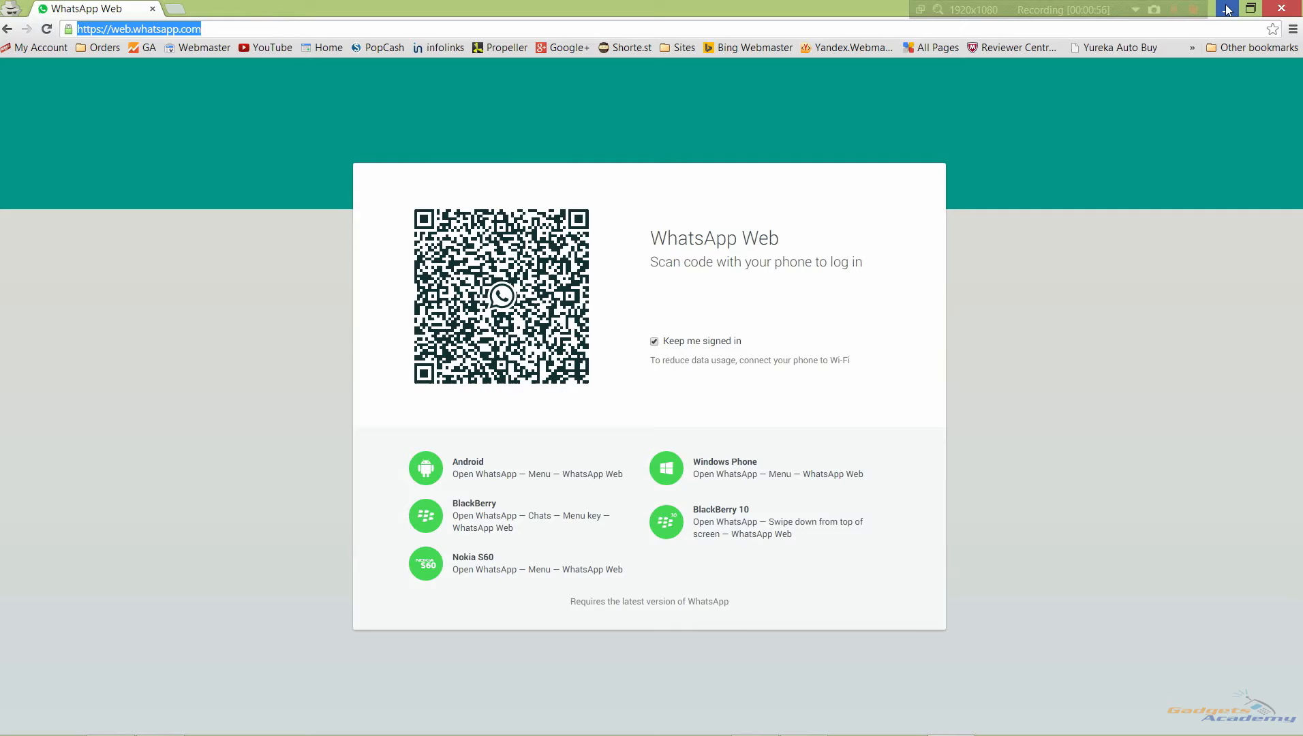
{"action": "left_click", "coordinate": [1226, 9]}
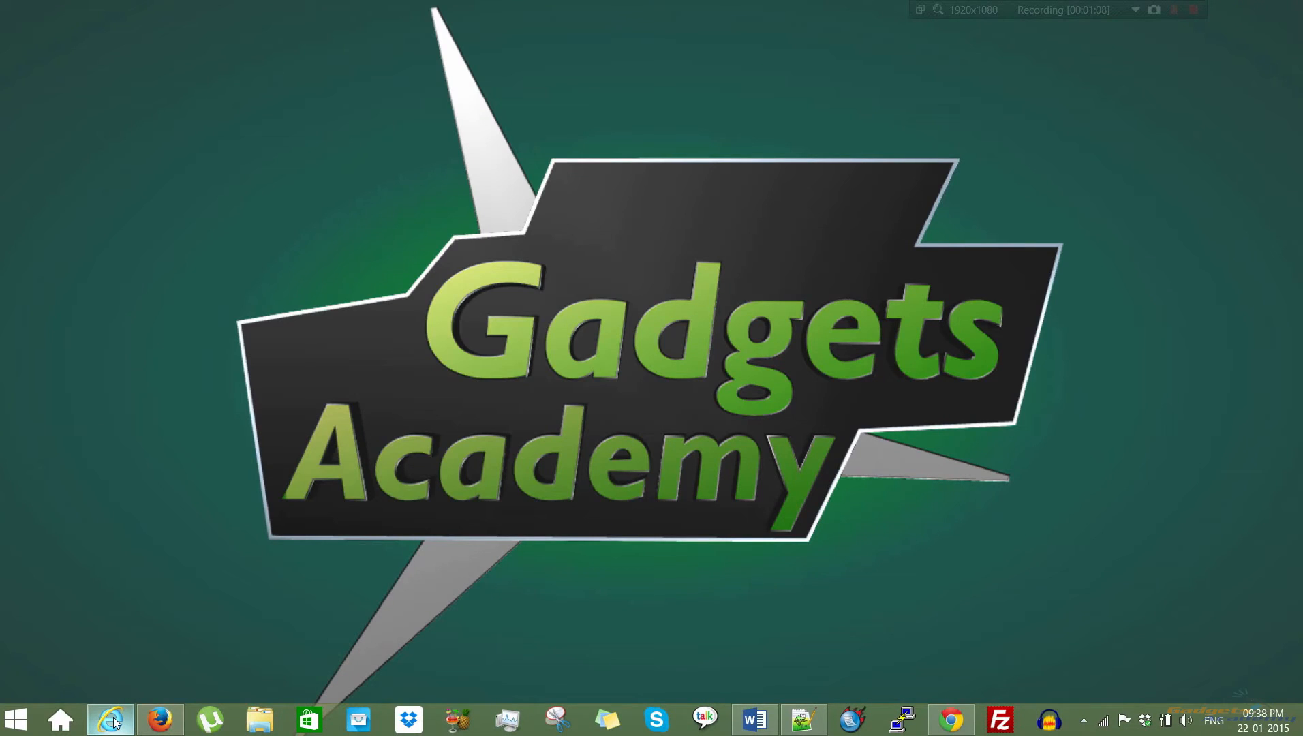
{"action": "left_click", "coordinate": [109, 720]}
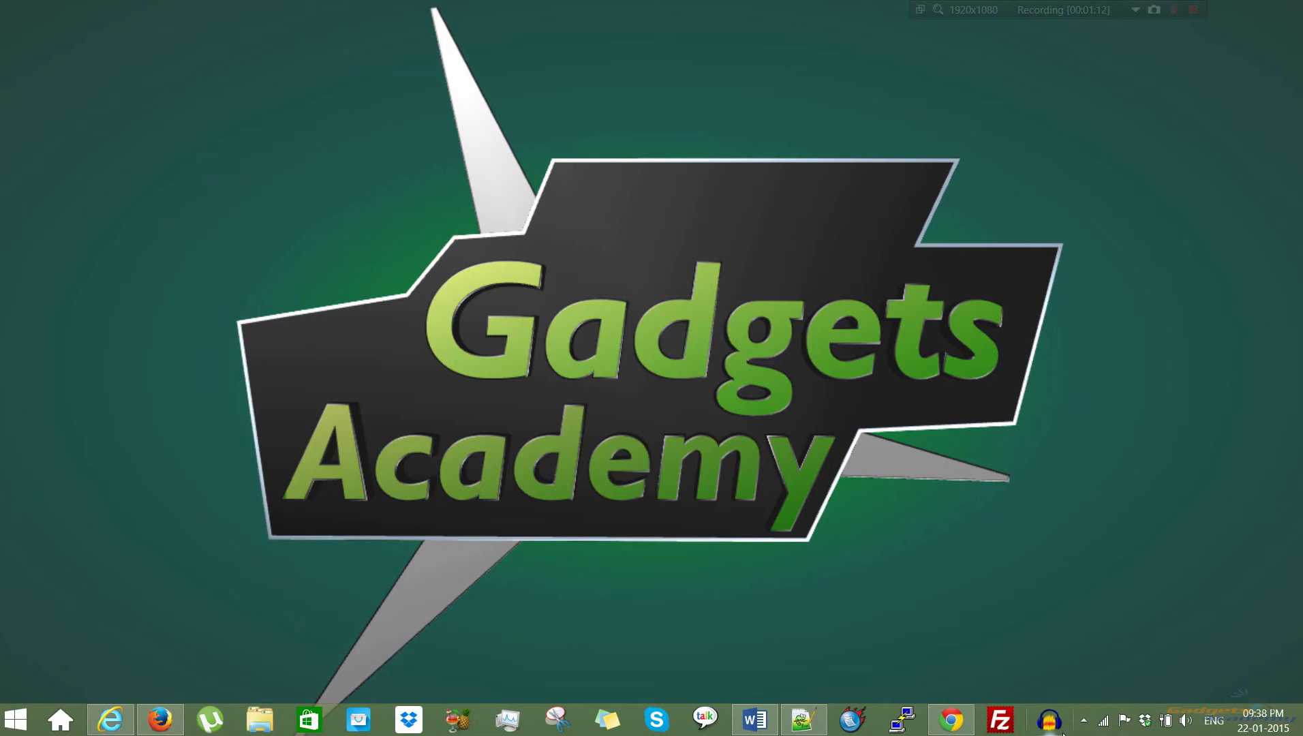
{"action": "left_click", "coordinate": [950, 720]}
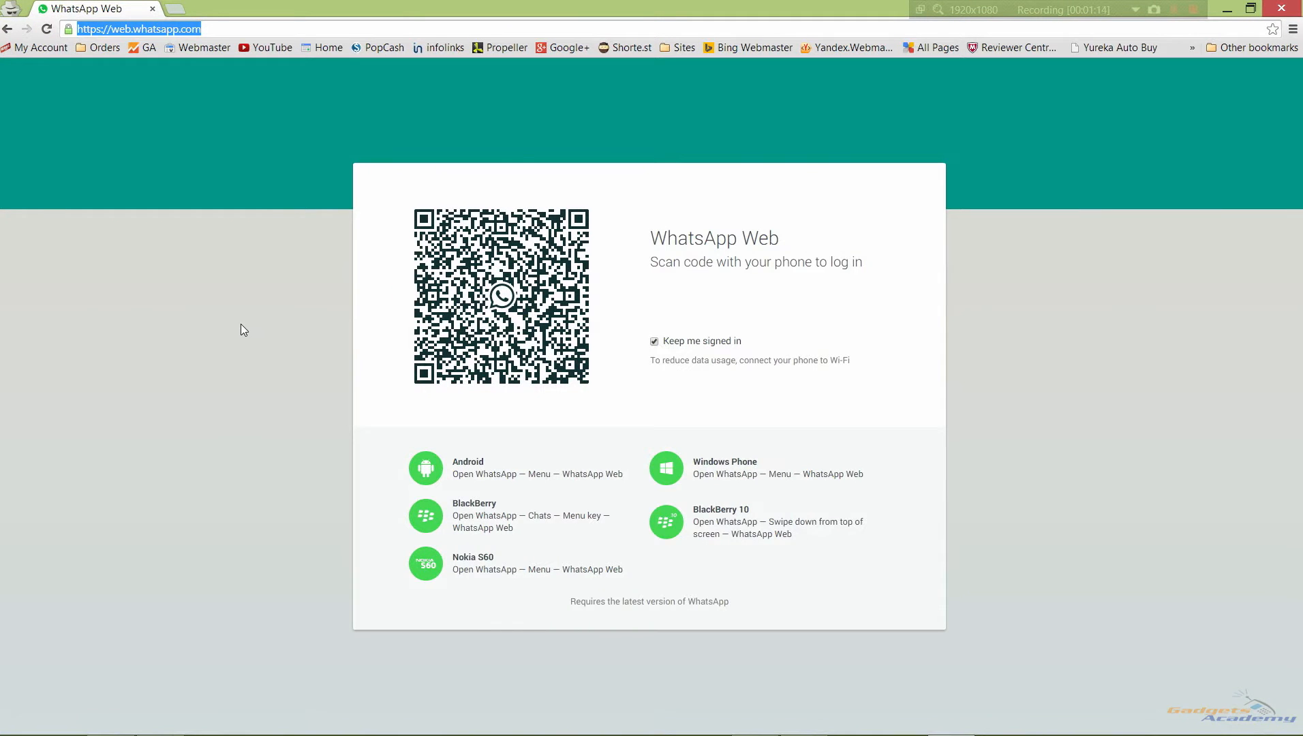
{"action": "left_click", "coordinate": [46, 29]}
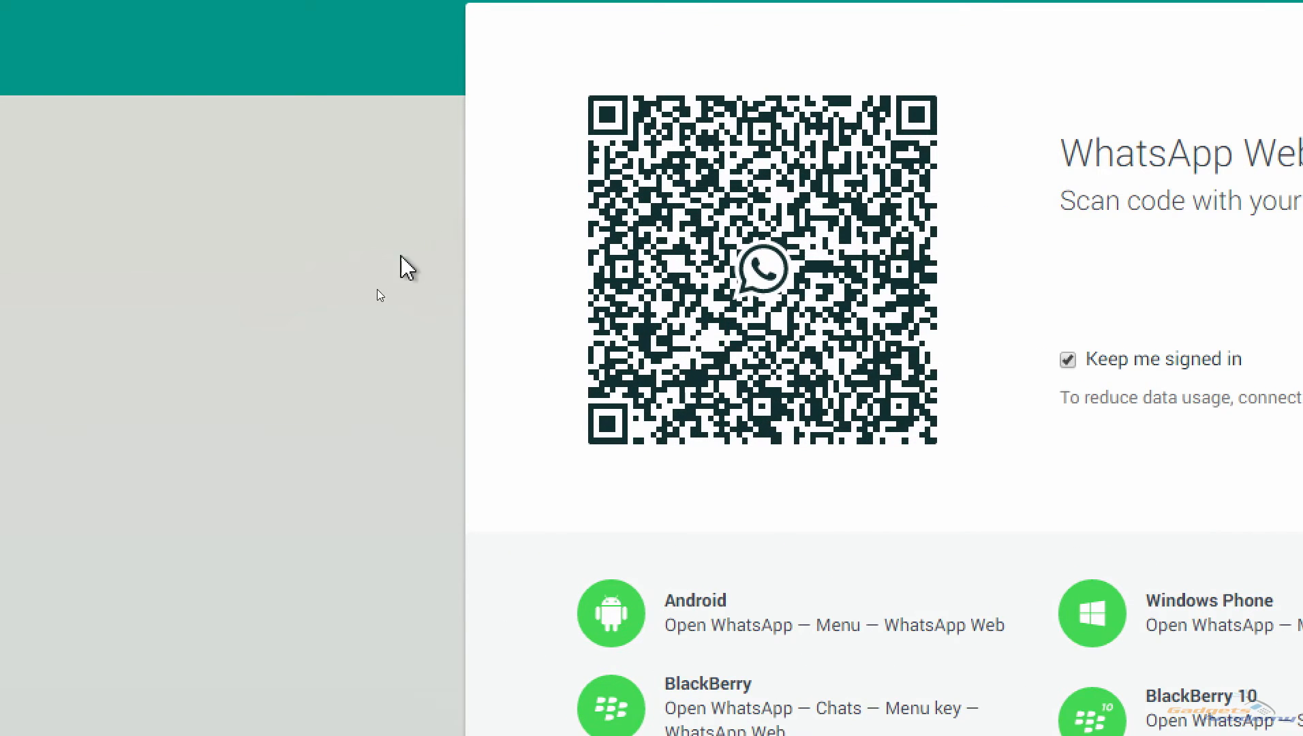
{"action": "mouse_move", "coordinate": [547, 410]}
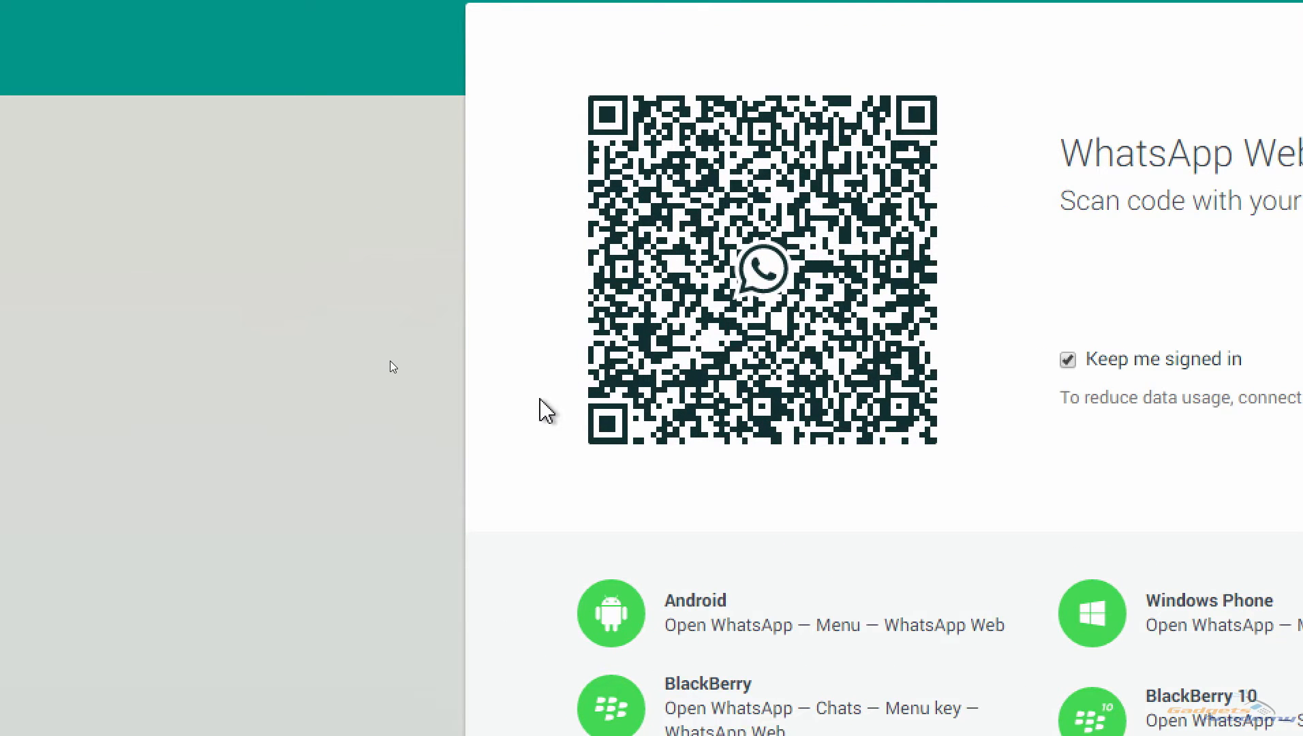
{"action": "mouse_move", "coordinate": [365, 400]}
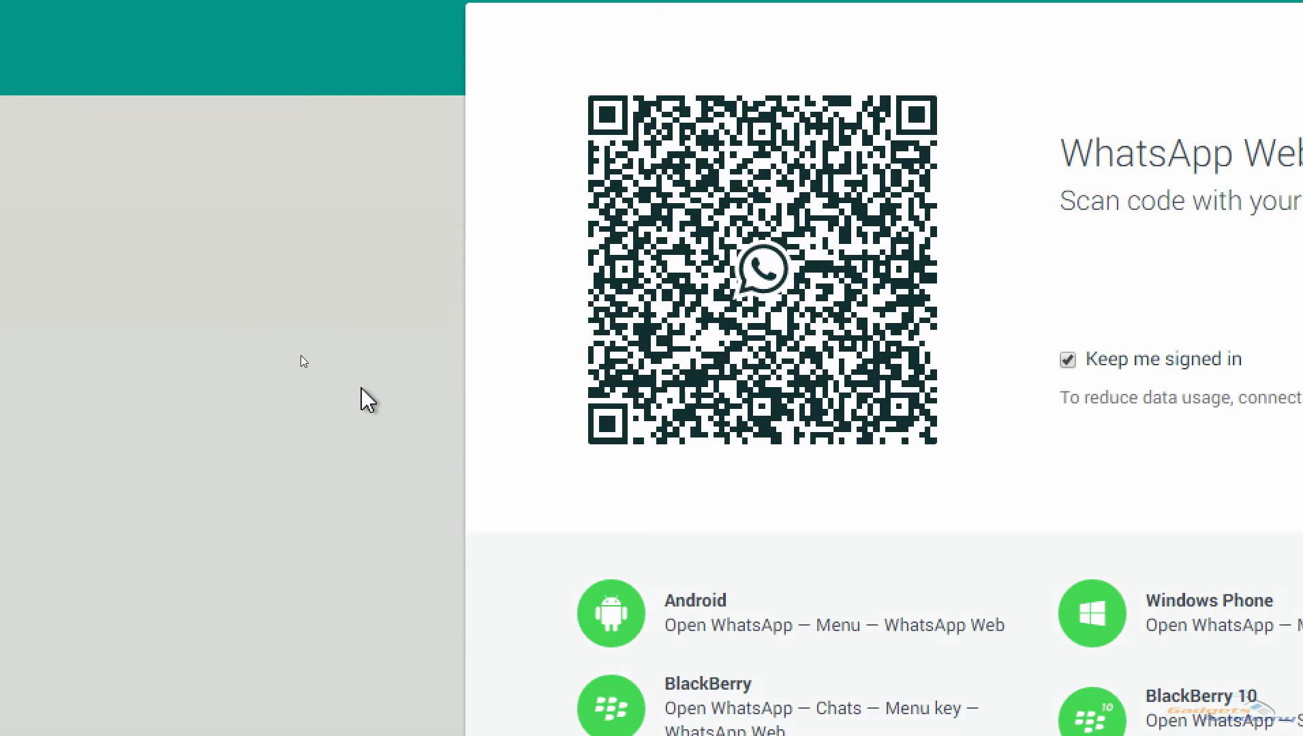
{"action": "mouse_move", "coordinate": [251, 396]}
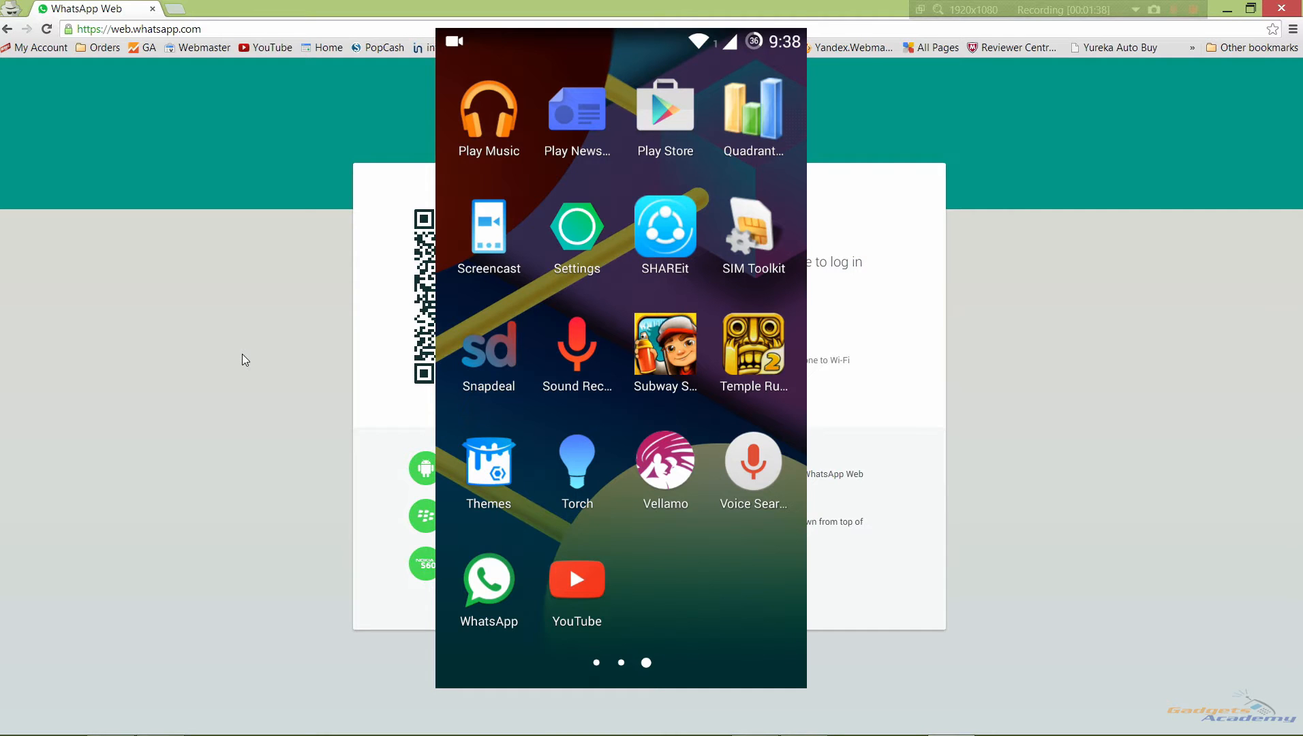
From the phone's WhatsApp overflow menu, start WhatsApp Web linking to scan the computer's QR code.
{"action": "left_click", "coordinate": [488, 582]}
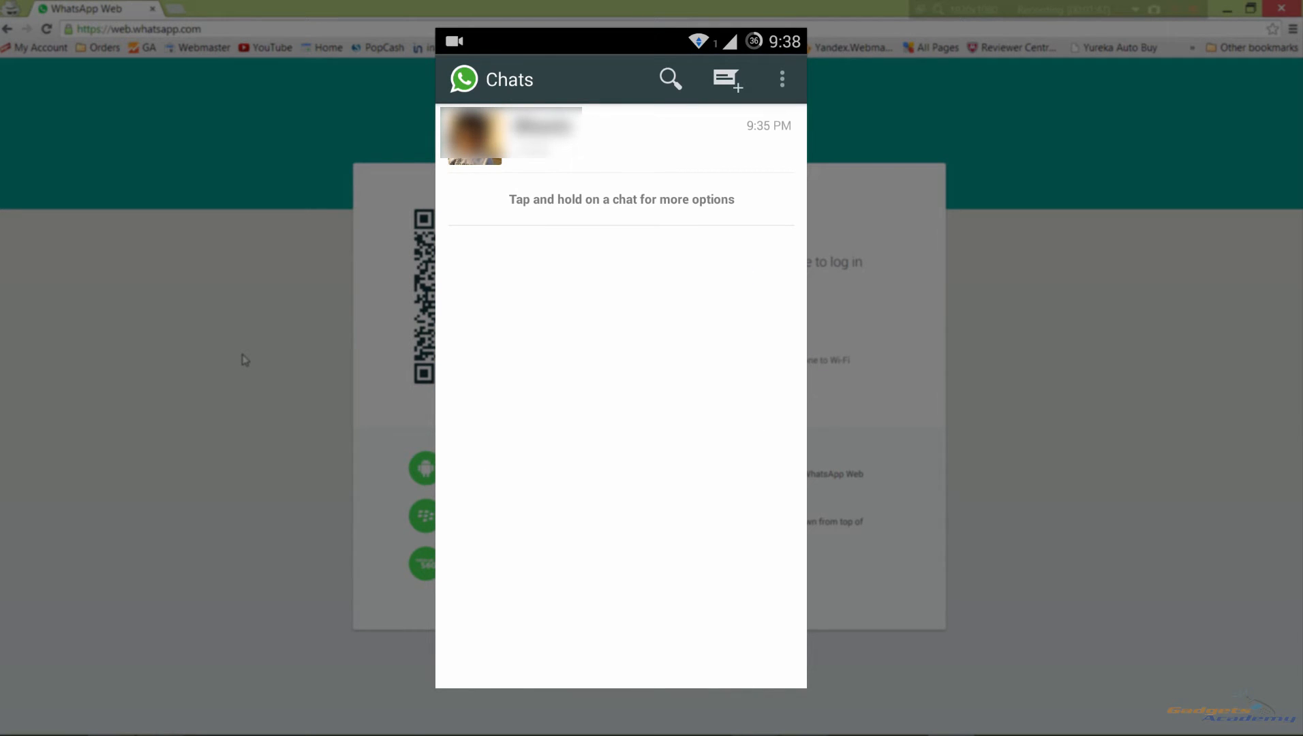
{"action": "left_click", "coordinate": [781, 79]}
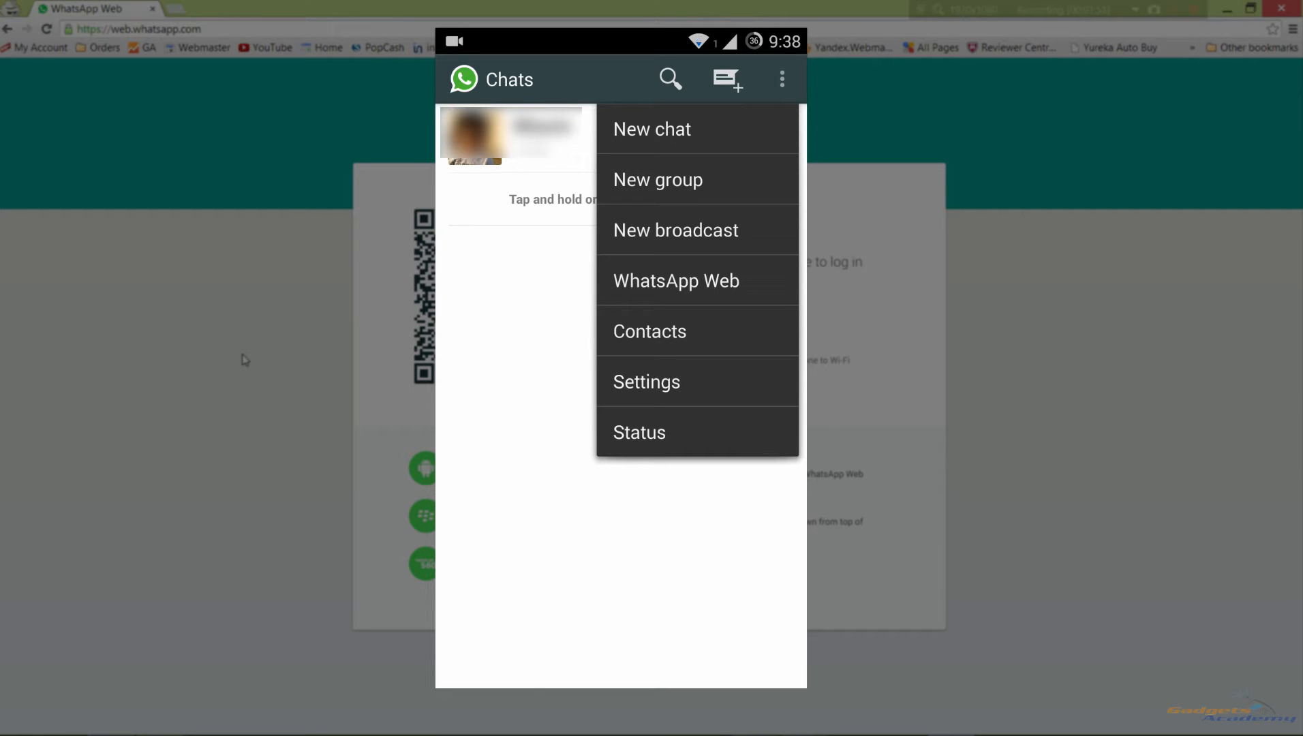
{"action": "left_click", "coordinate": [677, 281]}
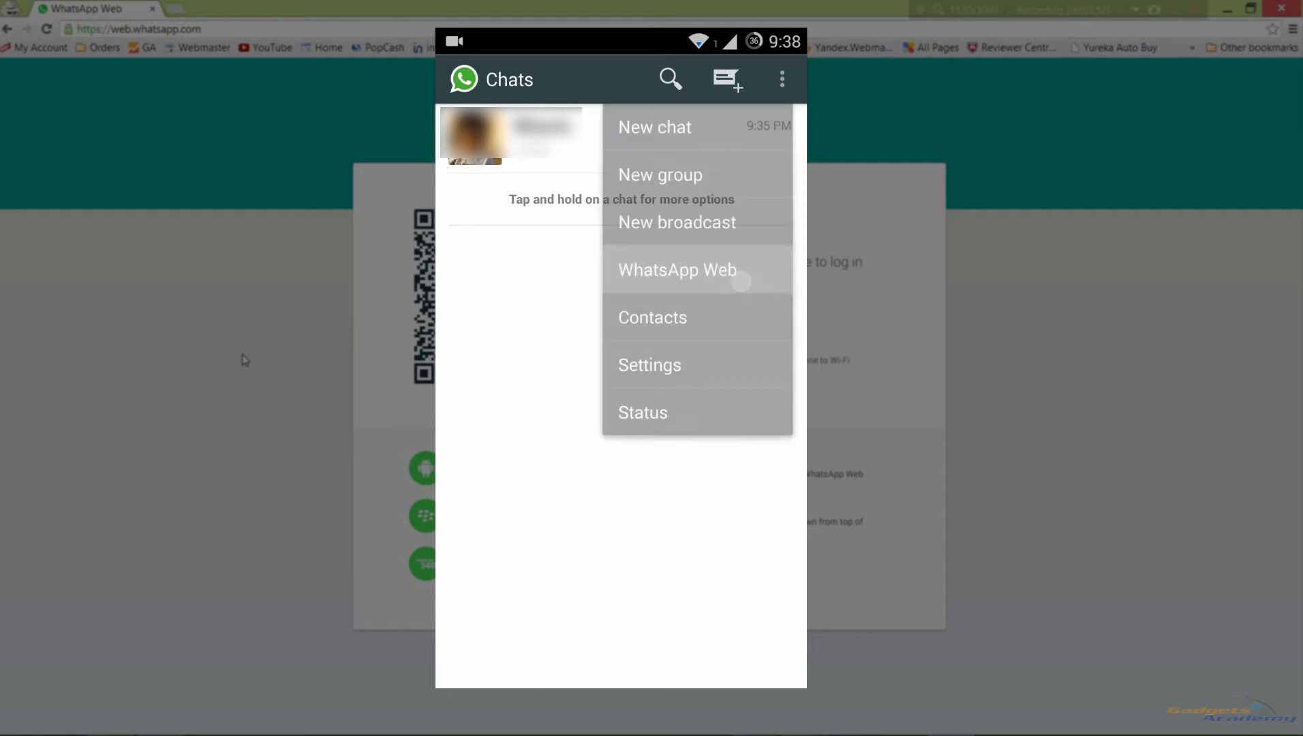
{"action": "left_click", "coordinate": [676, 269]}
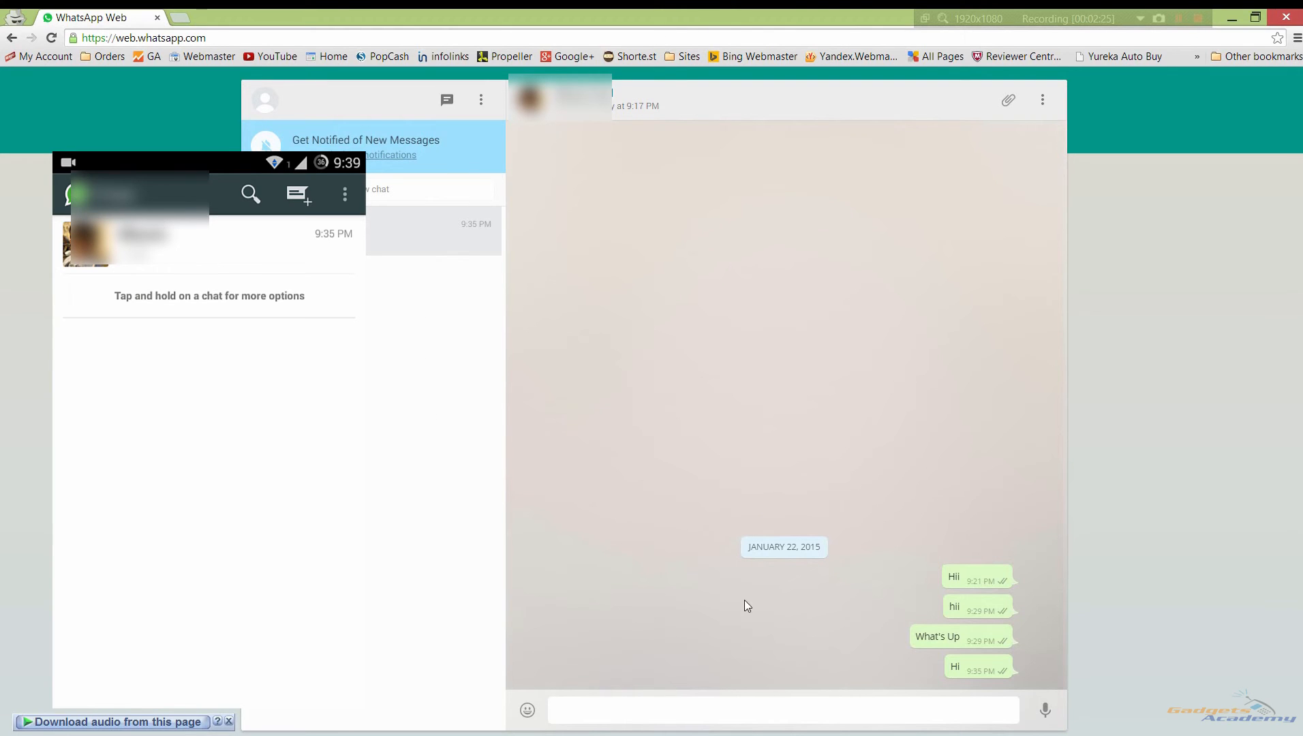
Send a 'hii' message in the contact's conversation from WhatsApp Web.
{"action": "left_click", "coordinate": [142, 241]}
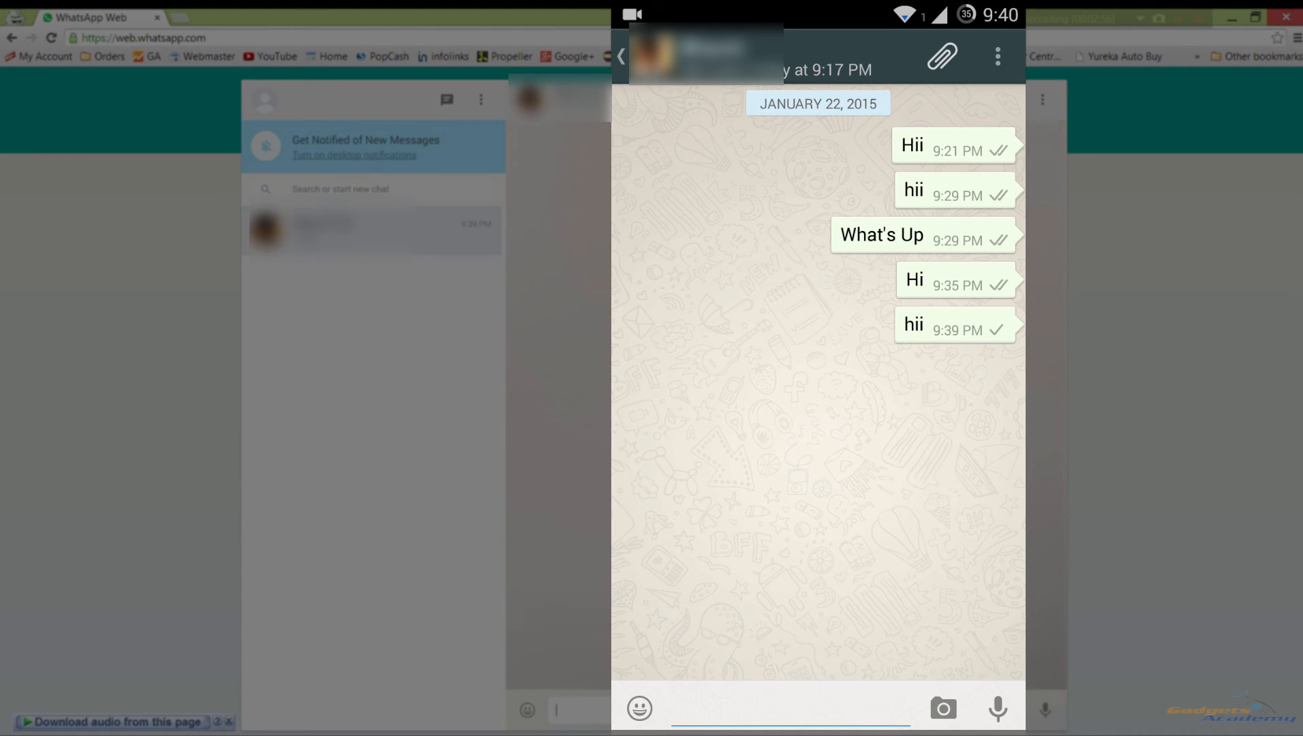
Via the phone's WhatsApp Web screen, log out from all computers and confirm.
{"action": "left_click", "coordinate": [996, 56]}
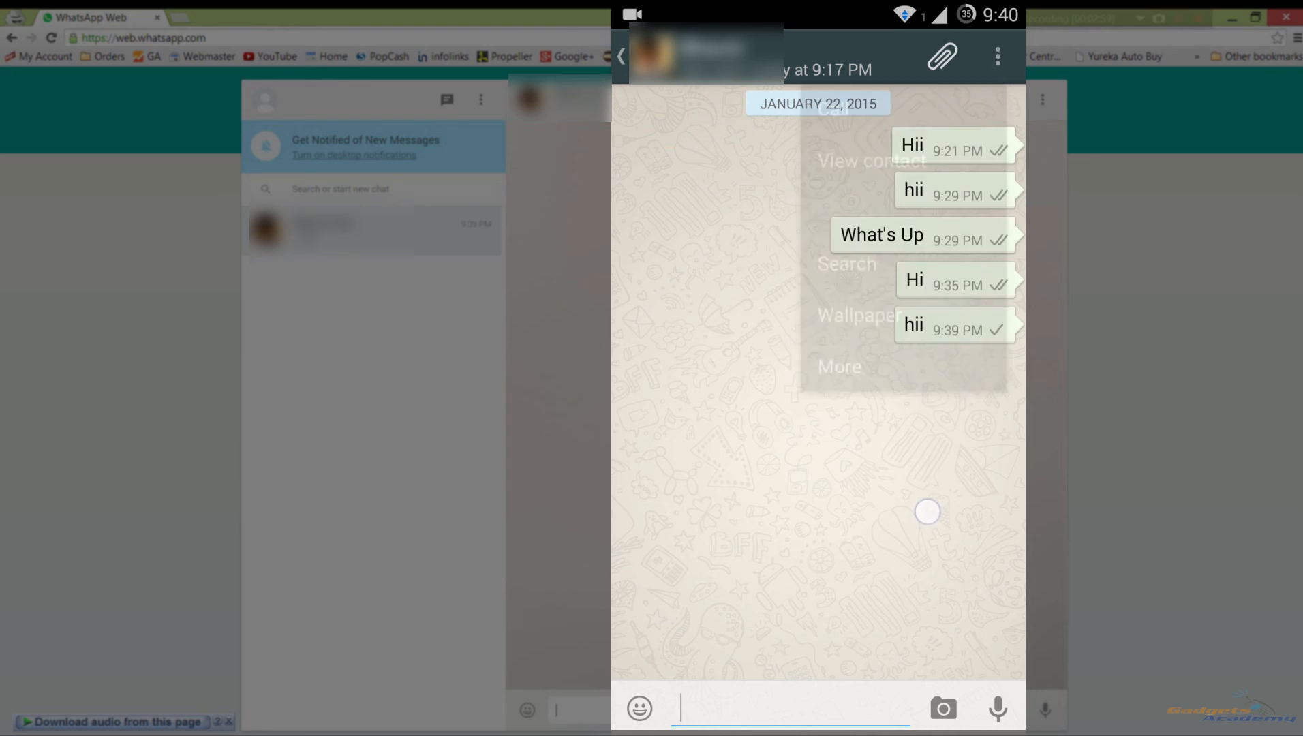
{"action": "left_click", "coordinate": [996, 56]}
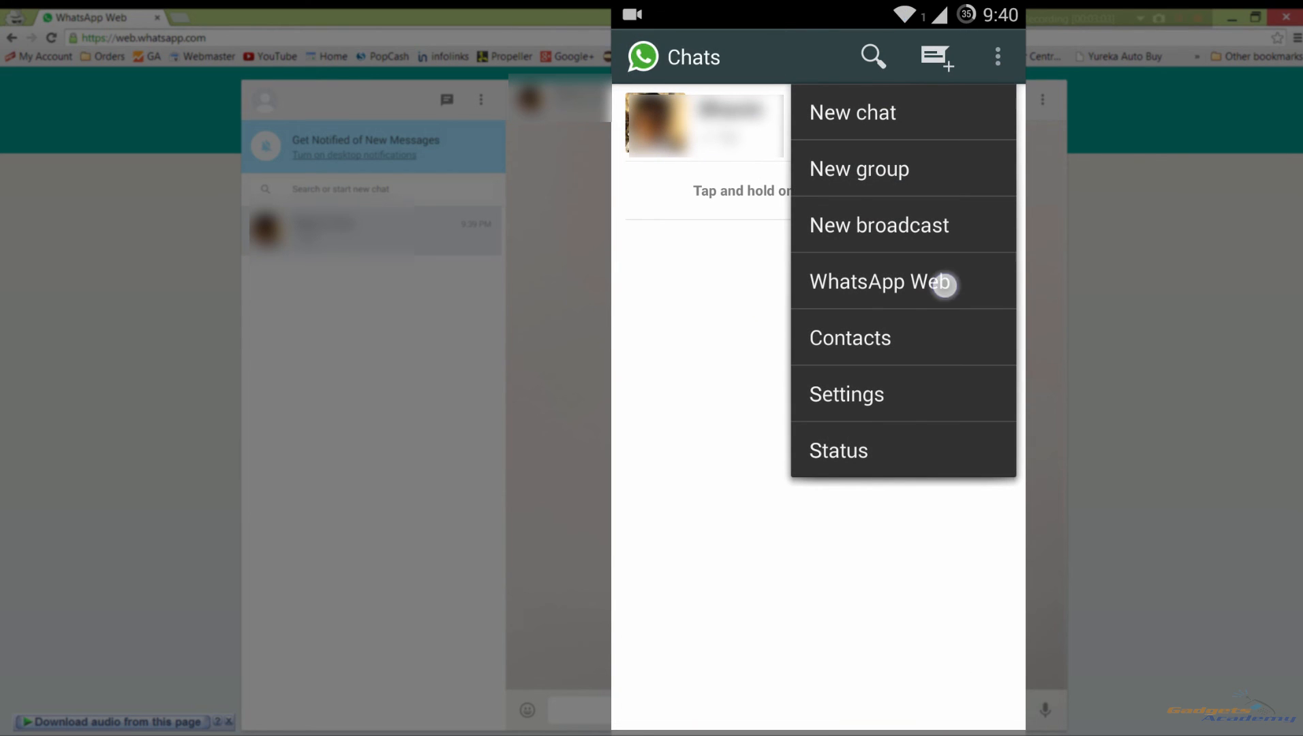
{"action": "left_click", "coordinate": [880, 282]}
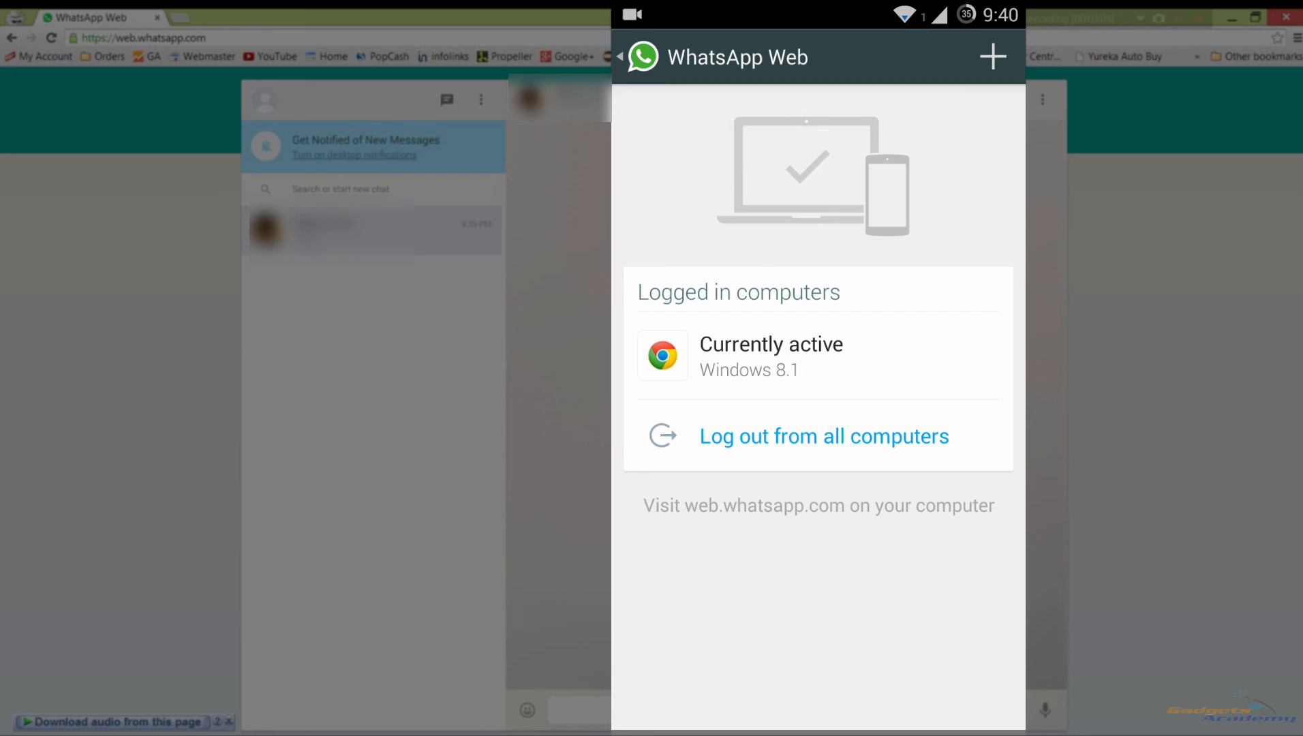
{"action": "left_click", "coordinate": [823, 436]}
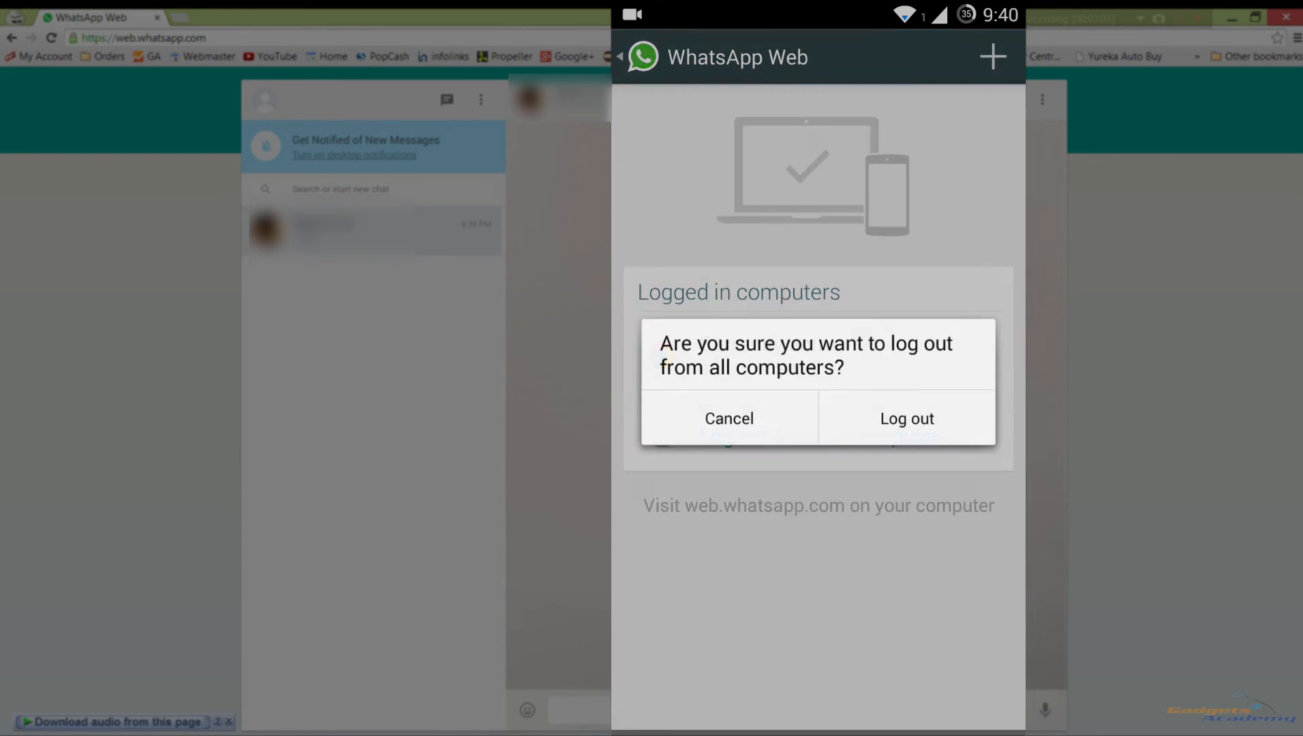
{"action": "left_click", "coordinate": [905, 418]}
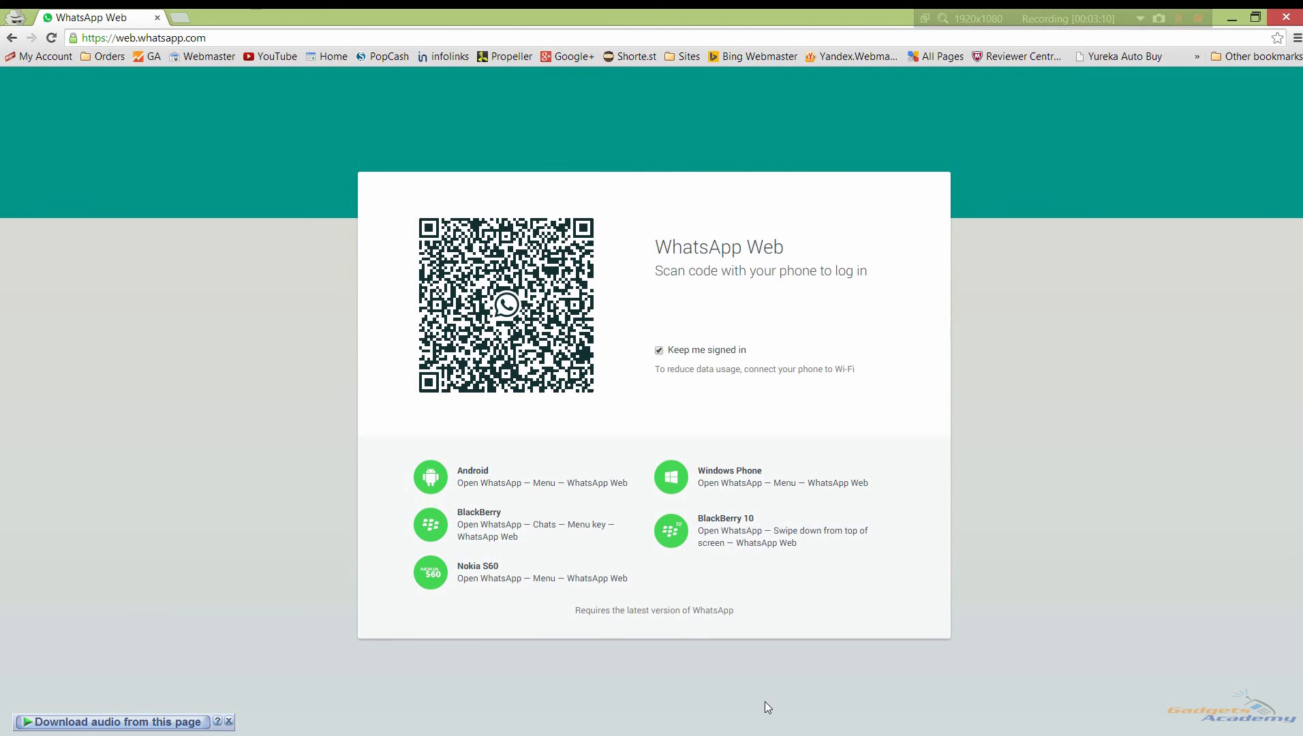
{"action": "mouse_move", "coordinate": [599, 439]}
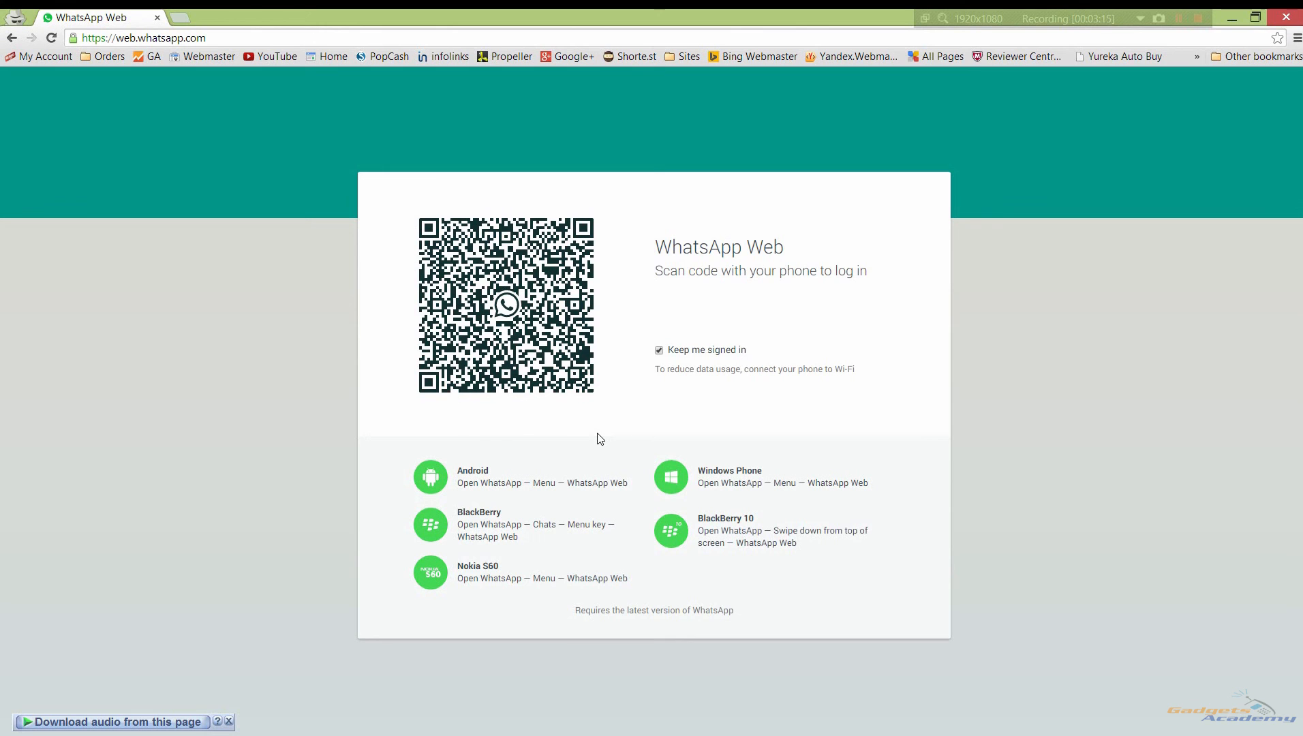
{"action": "mouse_move", "coordinate": [672, 417]}
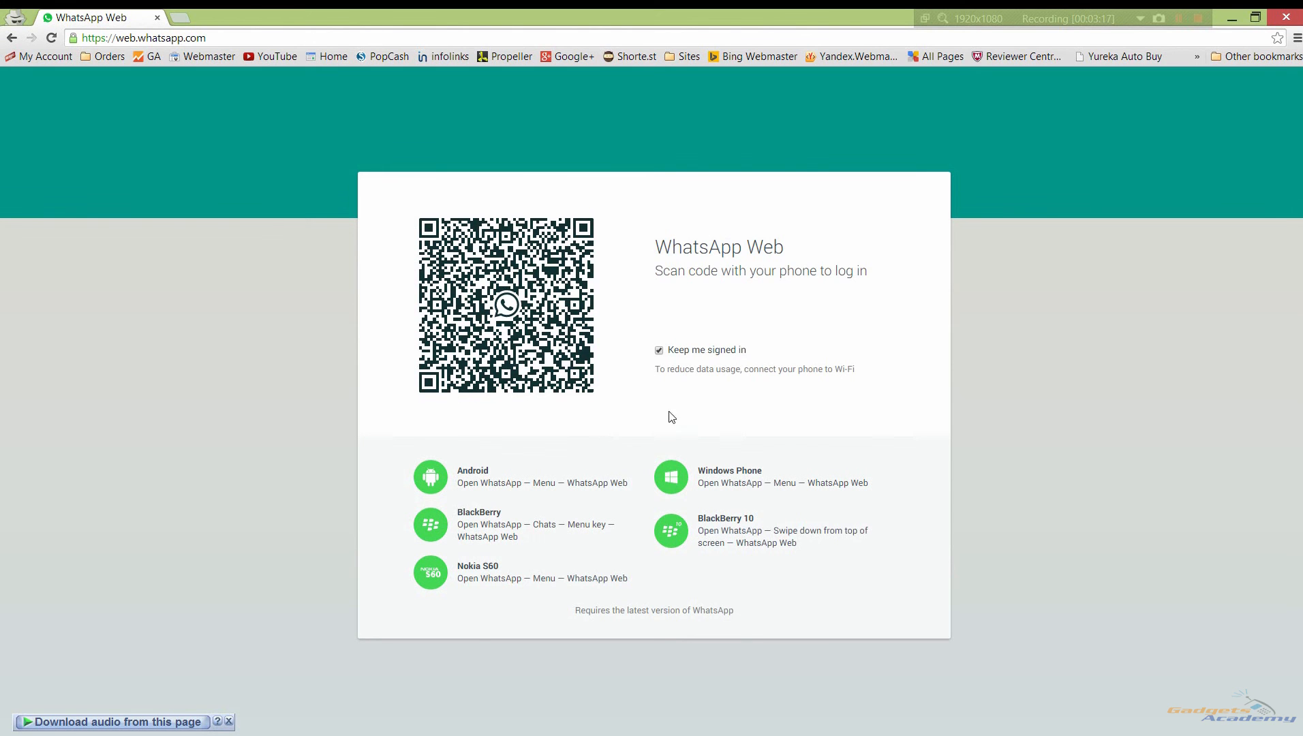